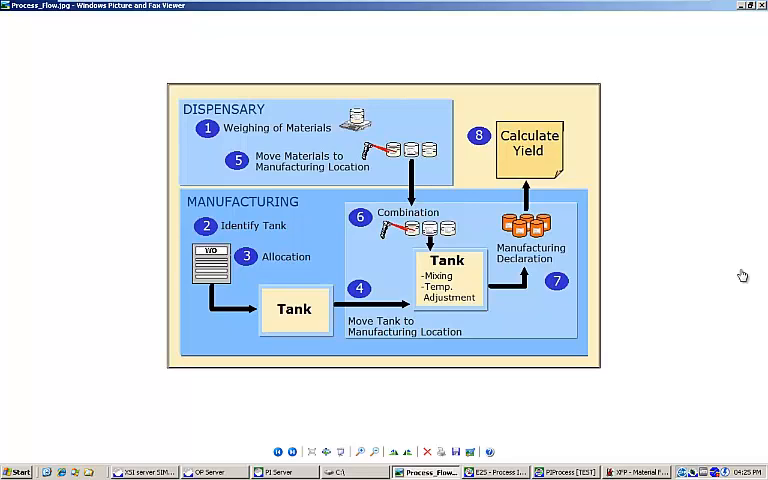
mouse_move(638, 161)
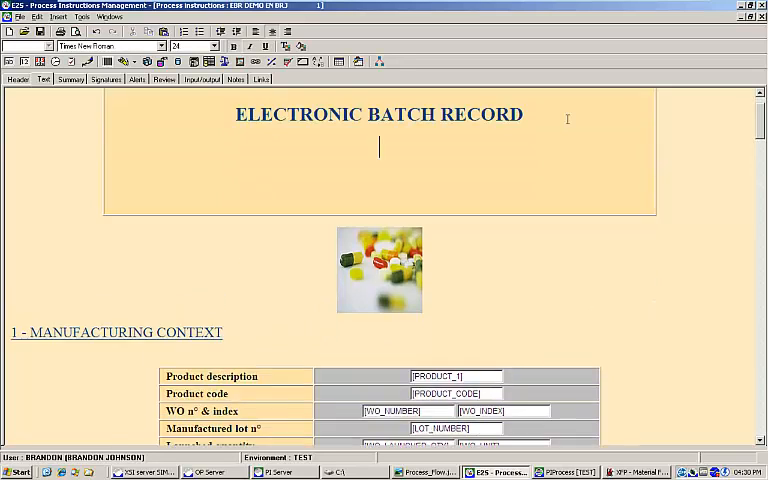
Type the subtitle 'Demonstration' under the ELECTRONIC BATCH RECORD title
text(Demonst)
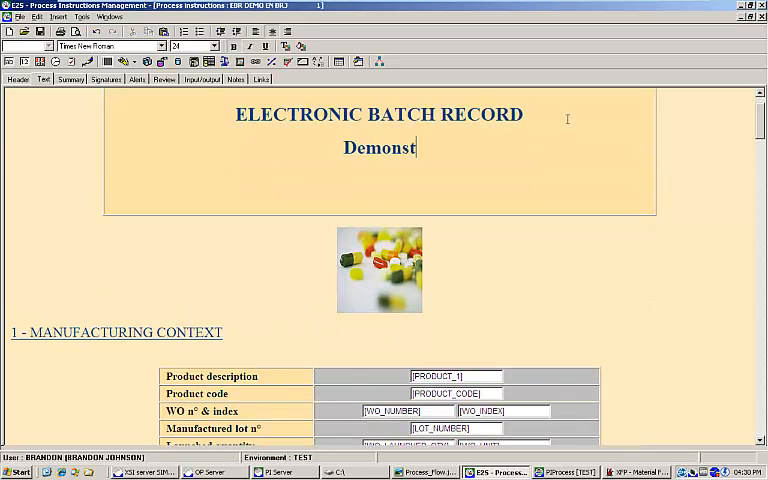
text(ration)
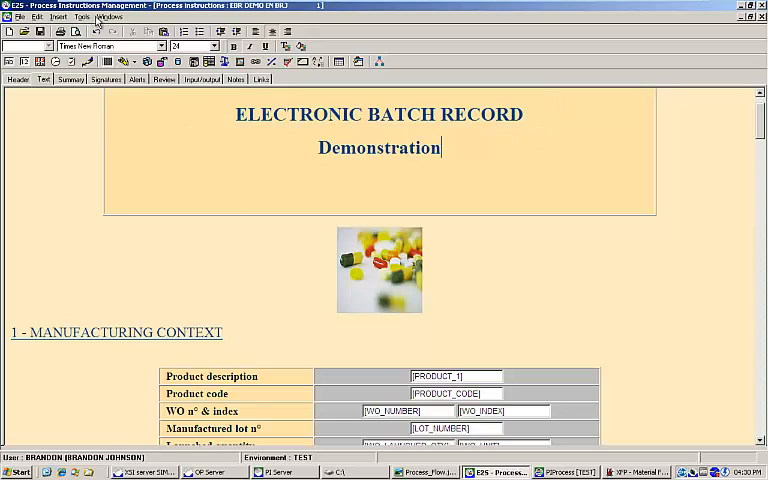
click(60, 17)
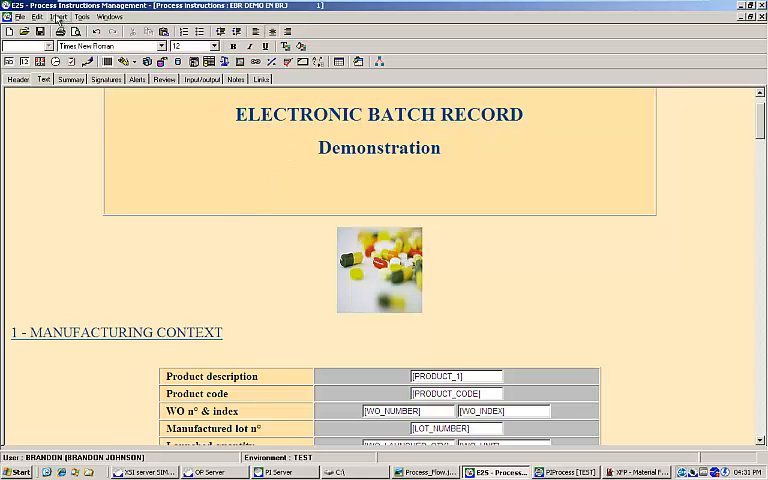
click(59, 17)
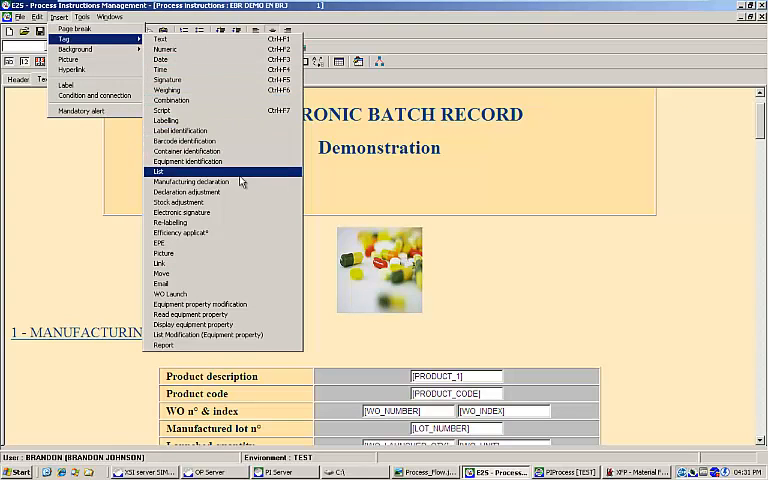
mouse_move(238, 212)
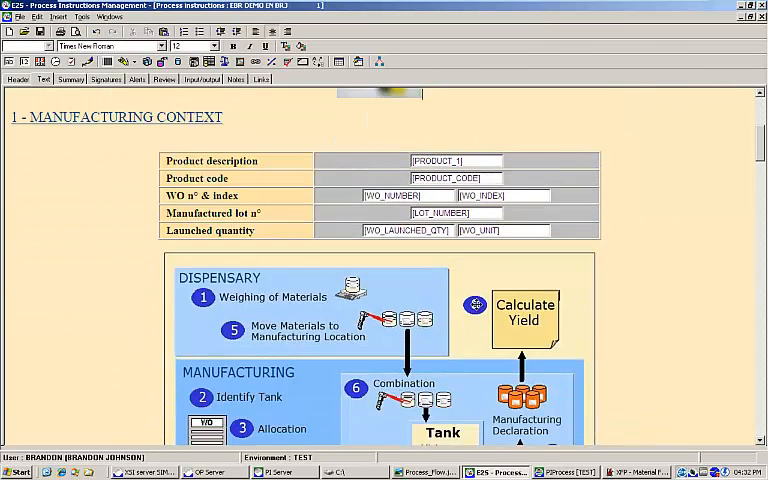
scroll(down, 3)
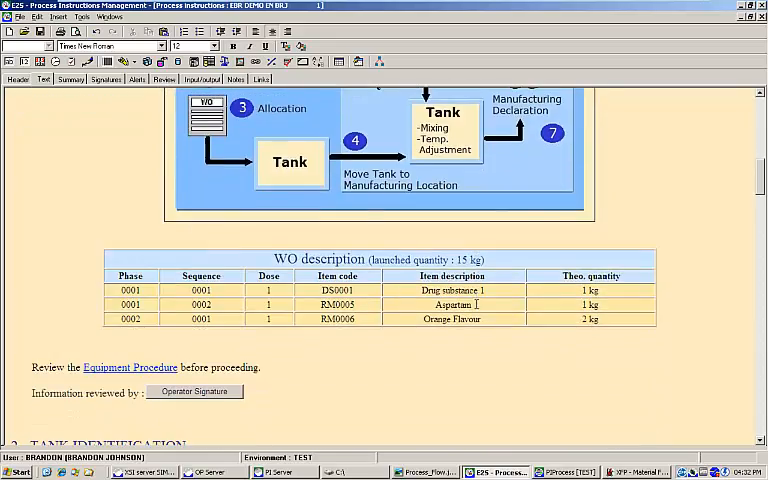
scroll(down, 3)
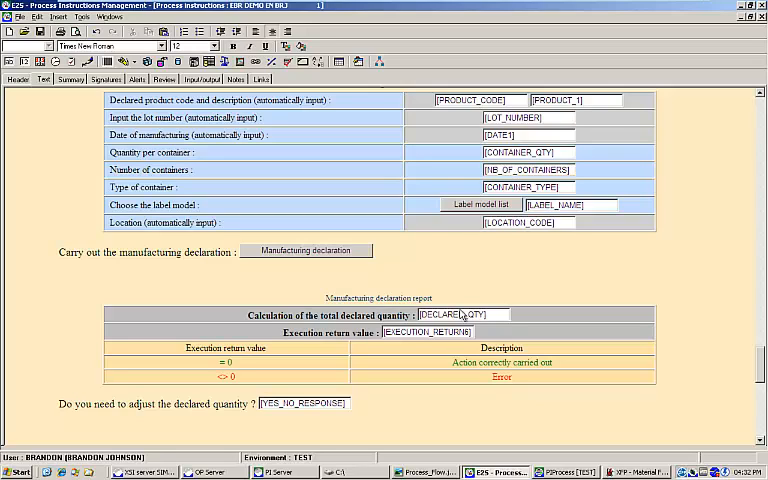
mouse_move(461, 315)
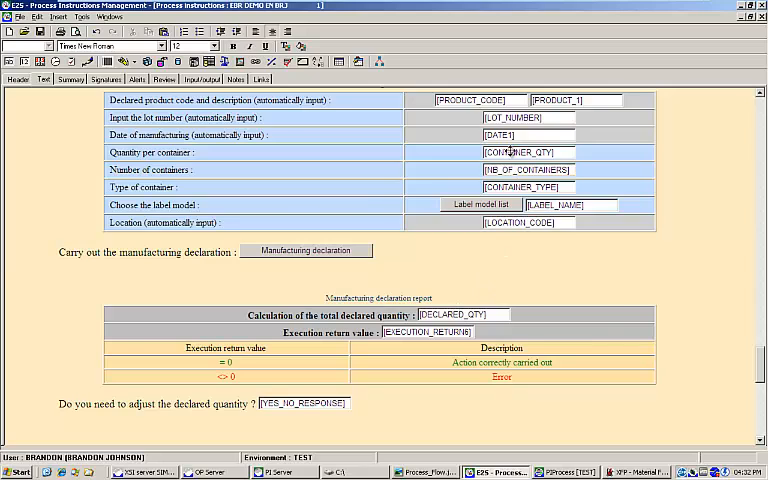
scroll(down, 3)
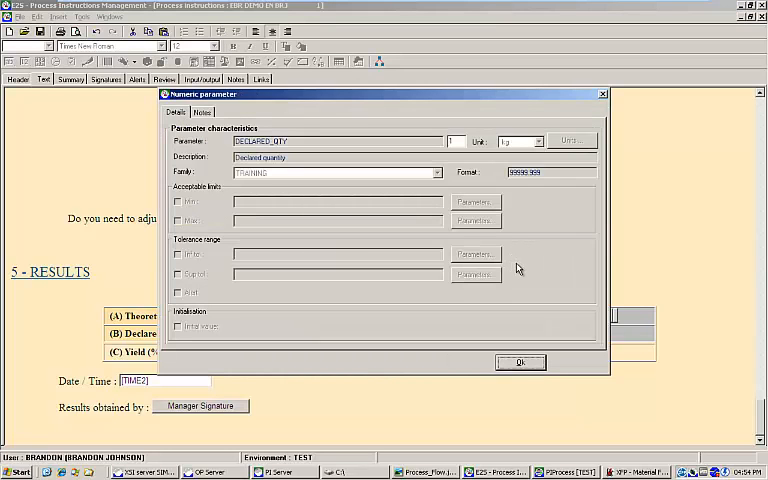
mouse_move(523, 268)
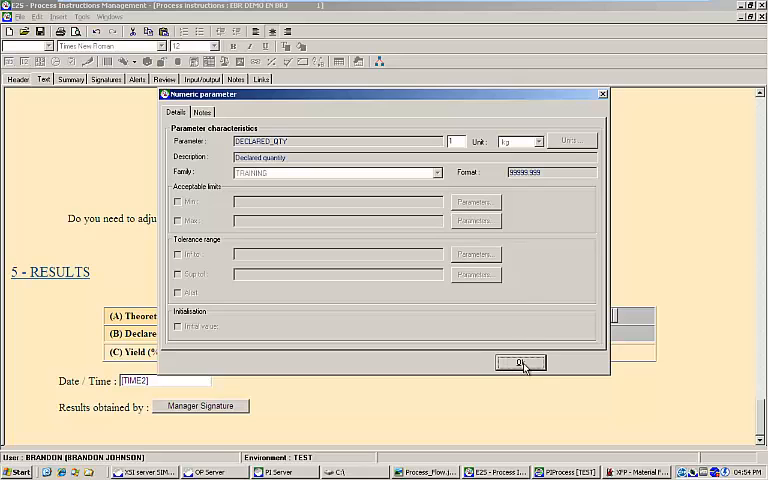
Confirm the DECLARED_QTY numeric parameter dialog with Ok
click(520, 363)
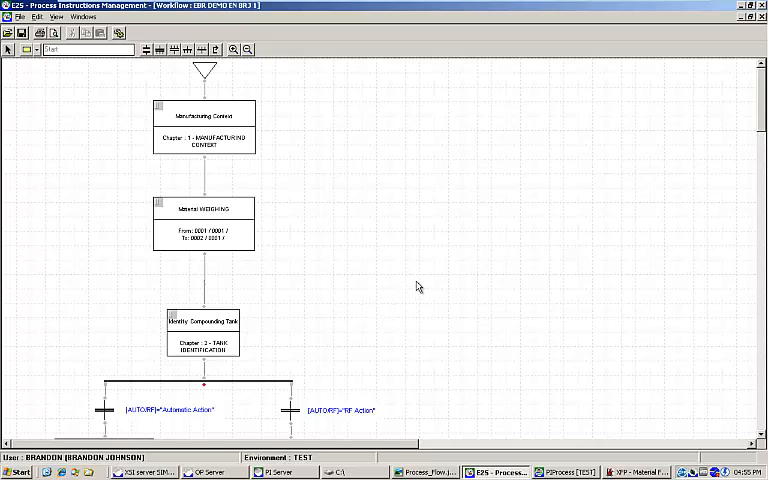
mouse_move(410, 280)
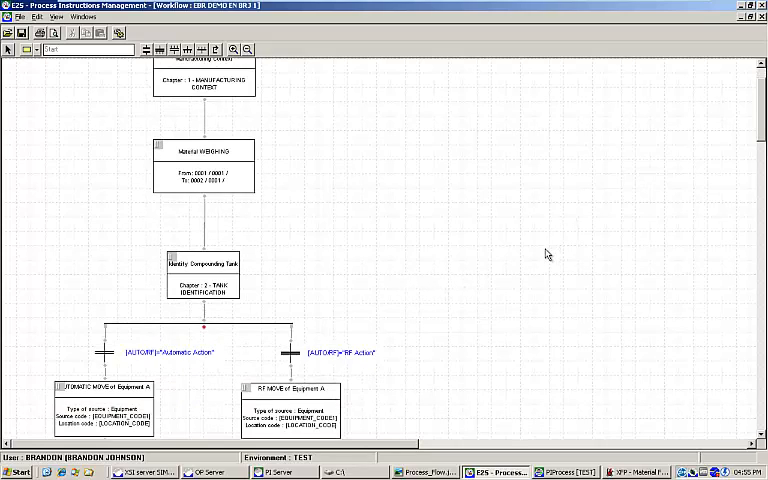
scroll(down, 3)
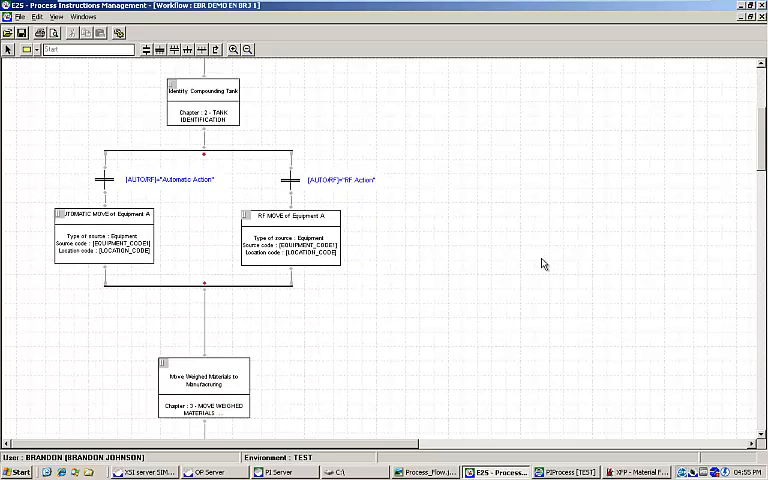
scroll(down, 3)
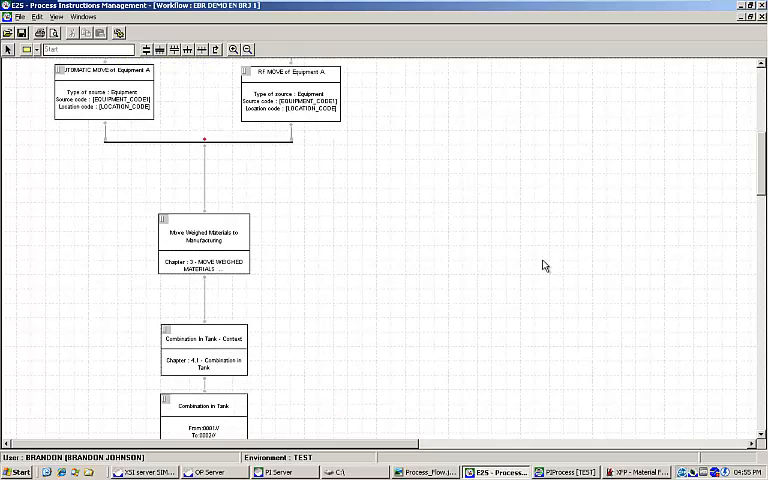
scroll(down, 3)
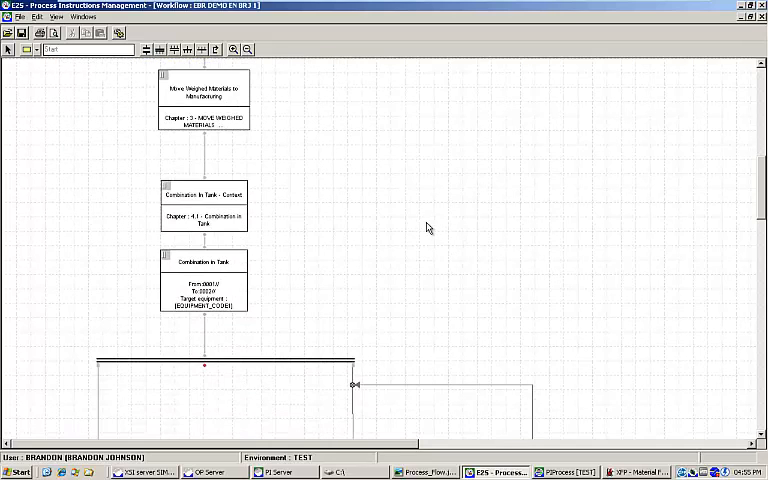
scroll(down, 3)
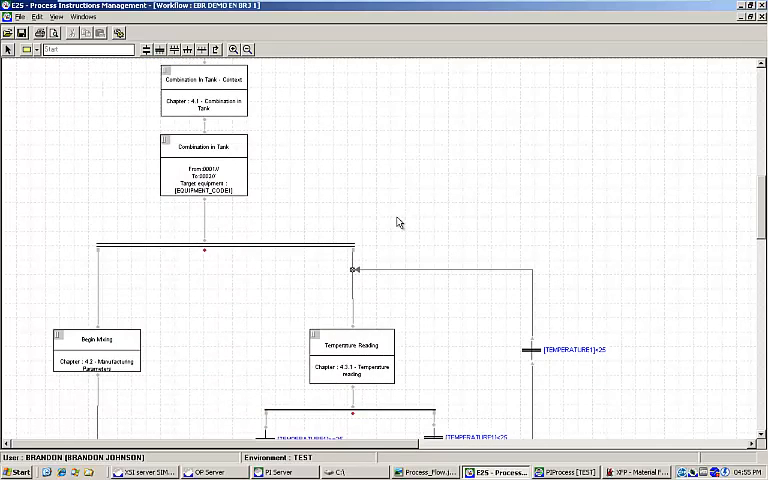
mouse_move(178, 130)
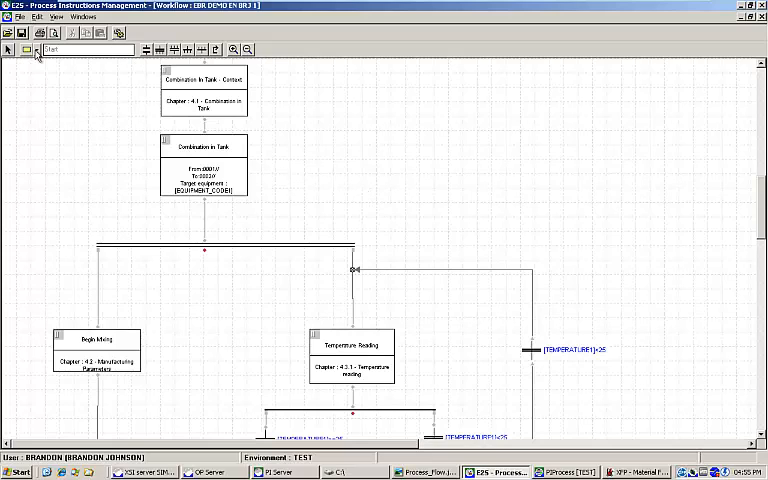
click(35, 50)
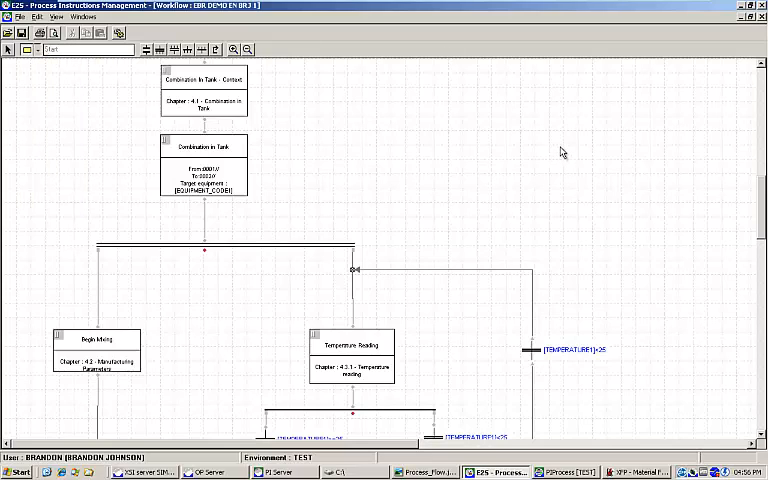
mouse_move(444, 200)
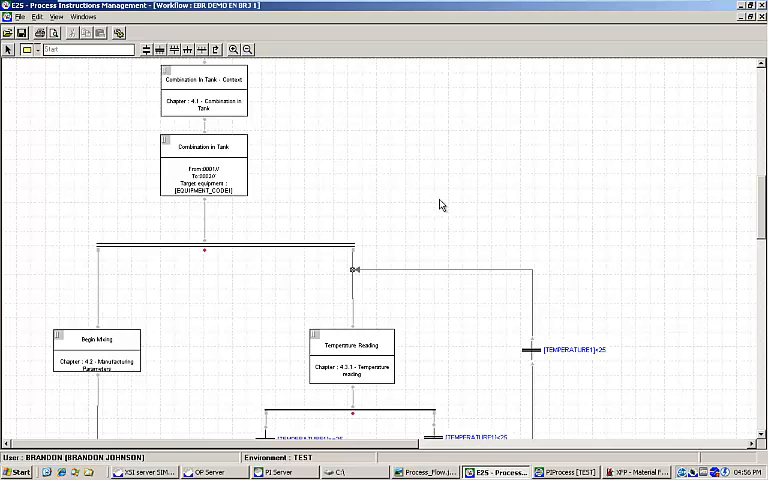
scroll(down, 3)
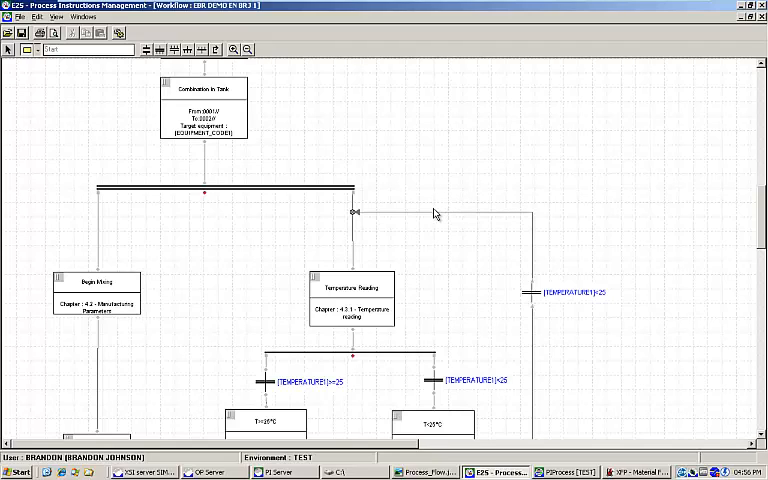
mouse_move(430, 215)
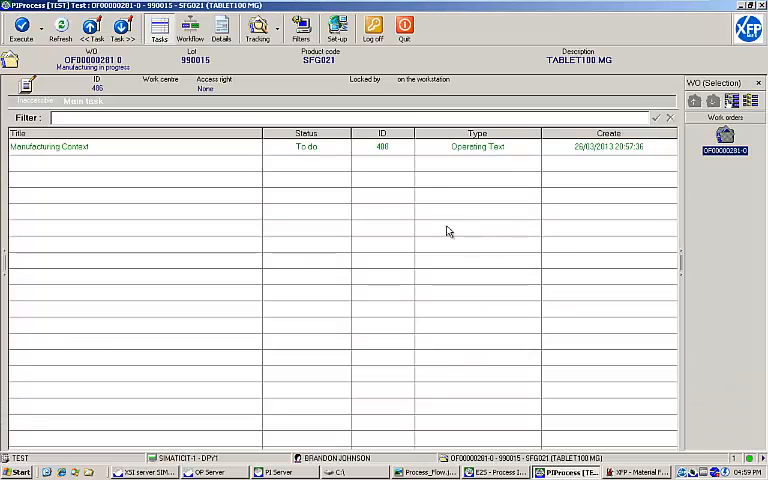
mouse_move(388, 162)
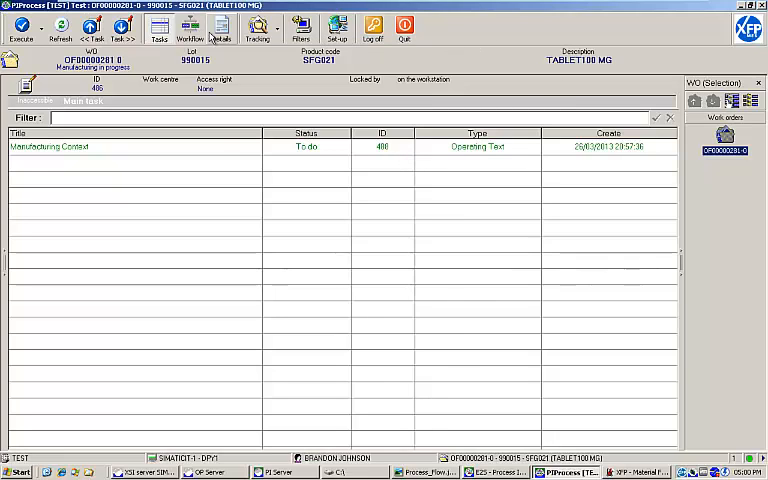
click(189, 30)
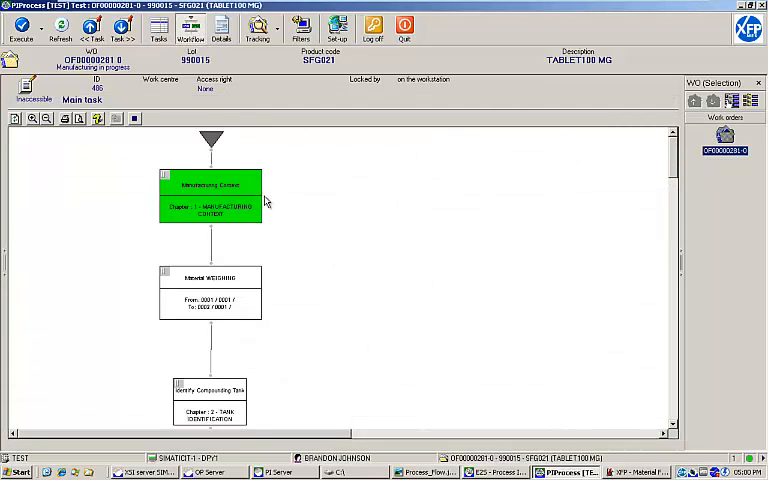
mouse_move(328, 195)
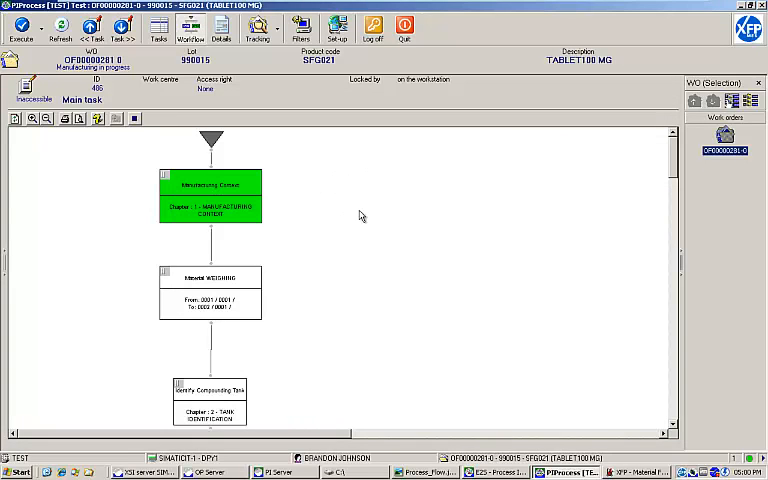
mouse_move(371, 206)
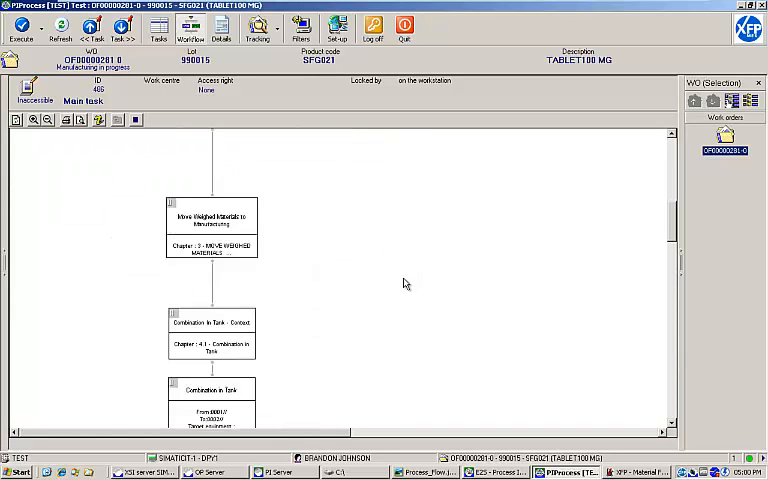
scroll(down, 3)
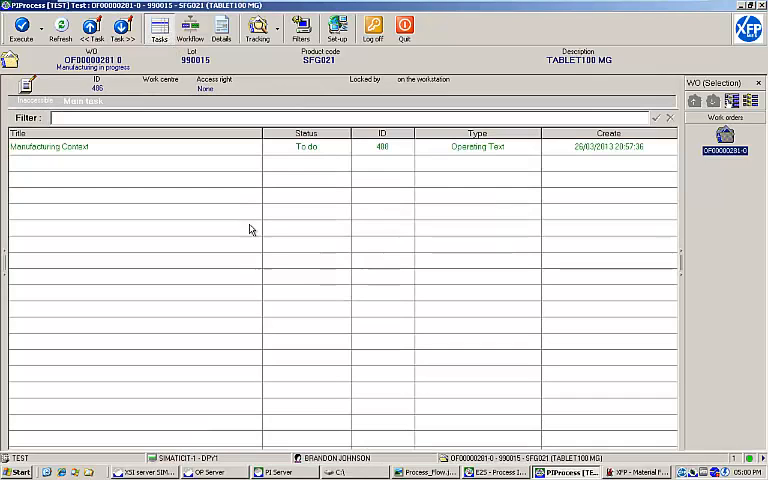
mouse_move(345, 283)
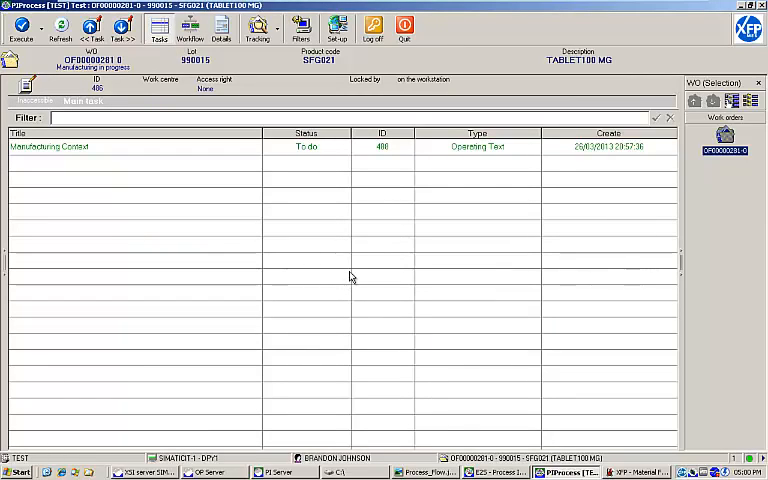
mouse_move(353, 274)
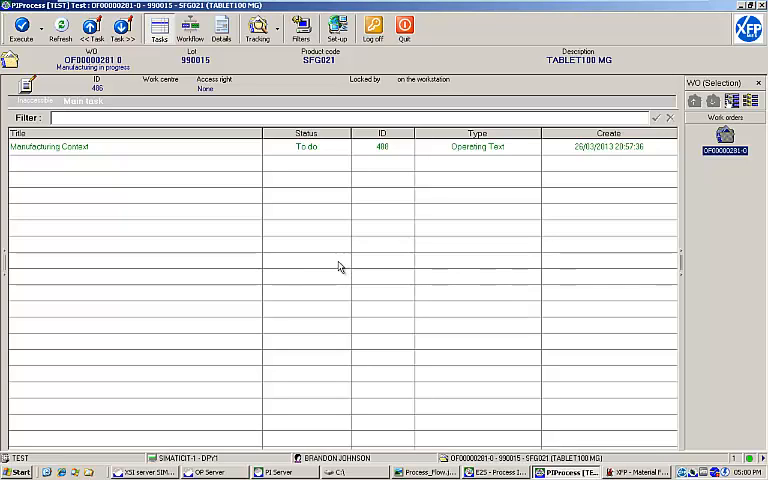
mouse_move(353, 268)
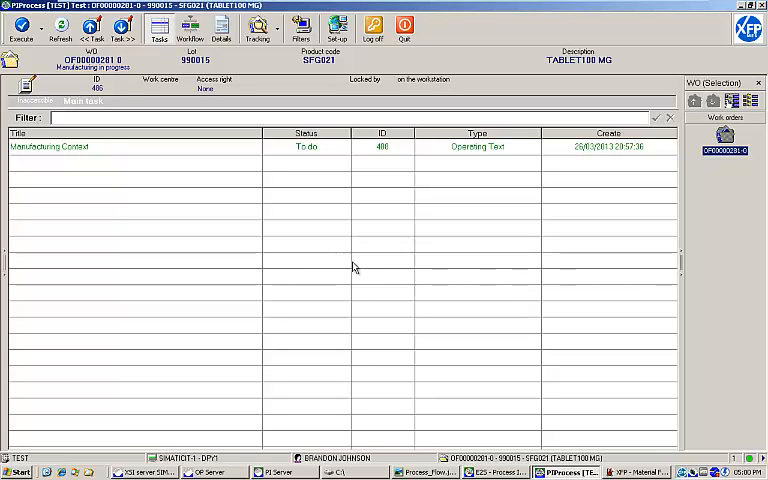
mouse_move(360, 268)
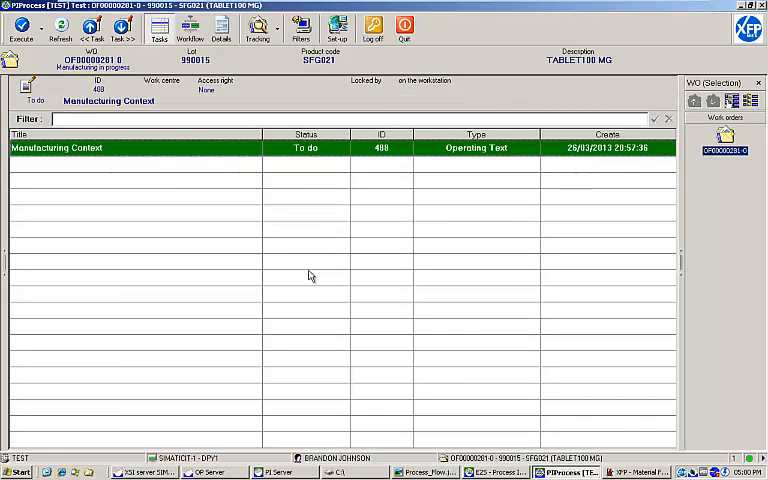
Execute Manufacturing Context and scroll through the overview and WO table to Operator Signature
double_click(56, 148)
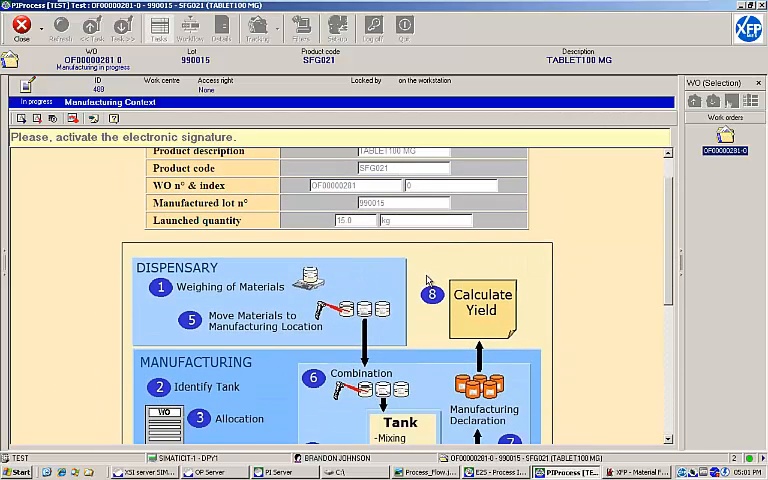
scroll(down, 3)
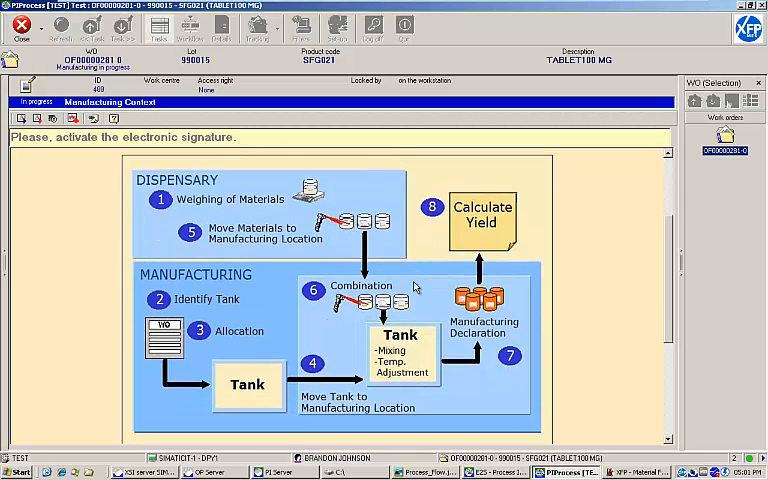
scroll(down, 3)
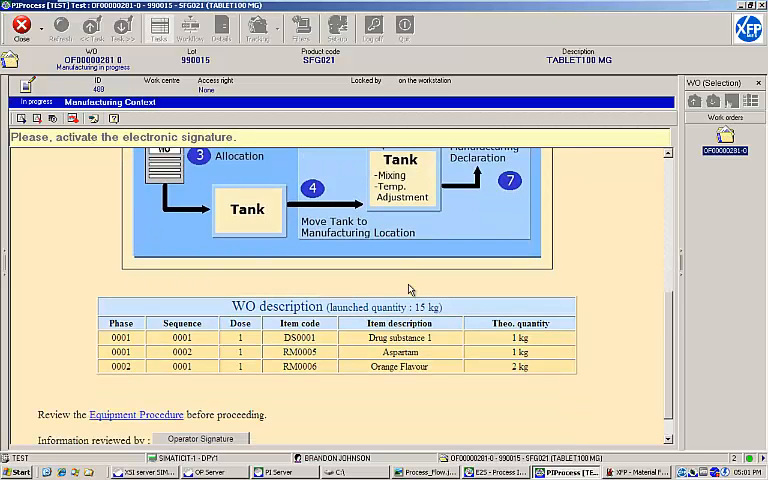
scroll(down, 3)
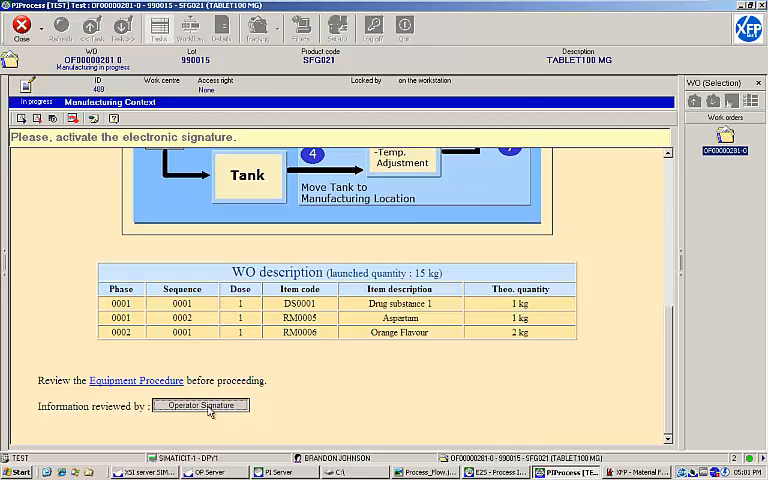
Sign the Operator Signature review and select Material WEIGHING as the next task
click(200, 405)
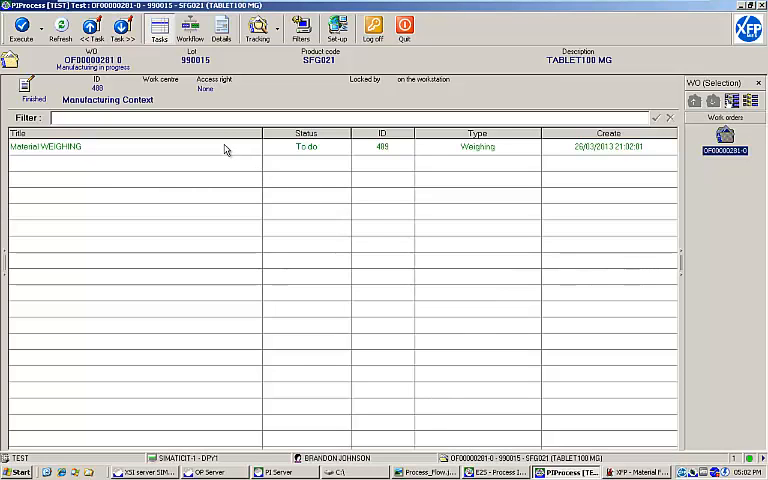
click(130, 147)
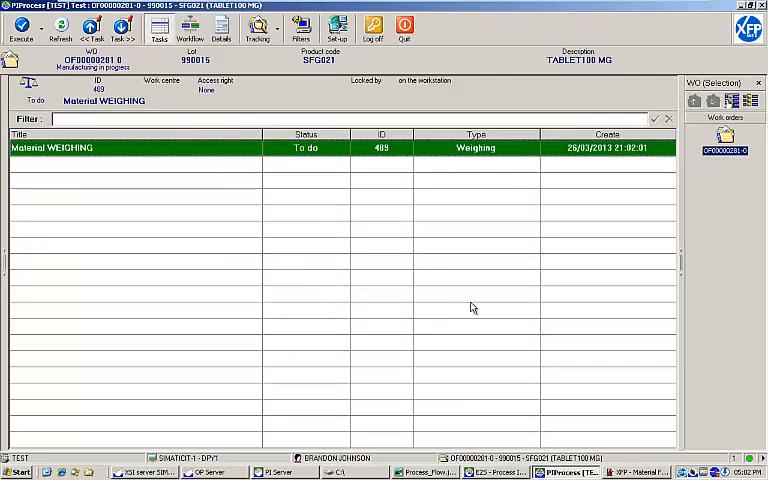